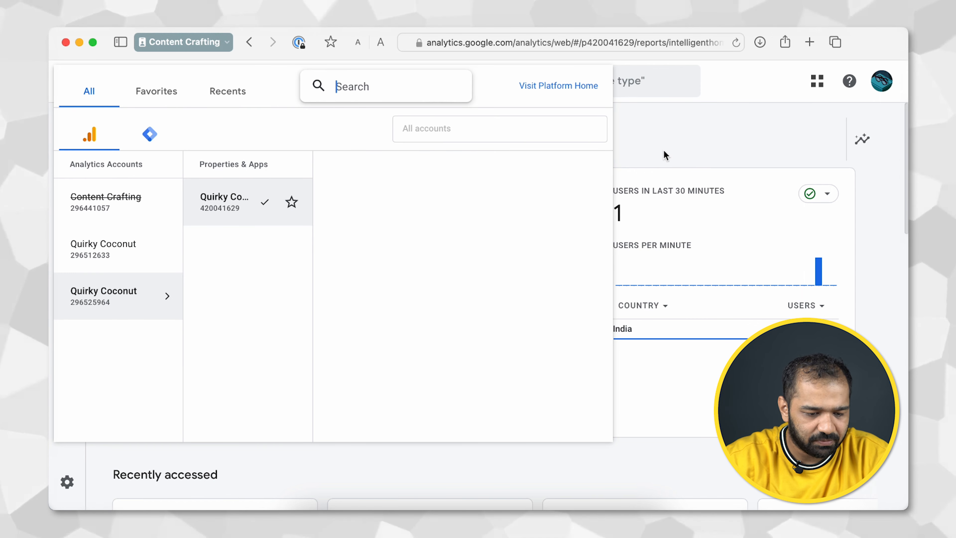
# Keep the Quirky Coconut property selected and return to its Home overview
pyautogui.click(223, 202)
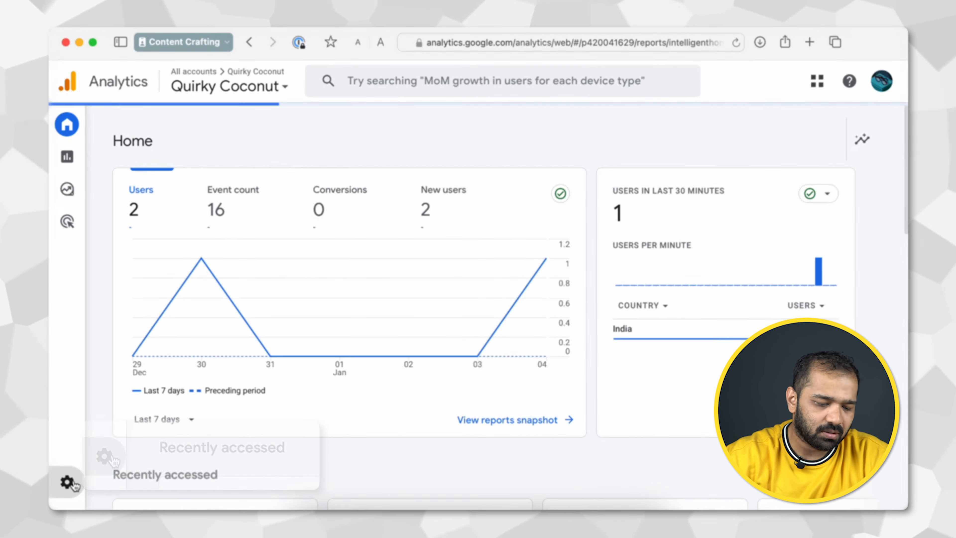
# Go to Admin and bring the Product links card with Search Console links into view
pyautogui.click(66, 481)
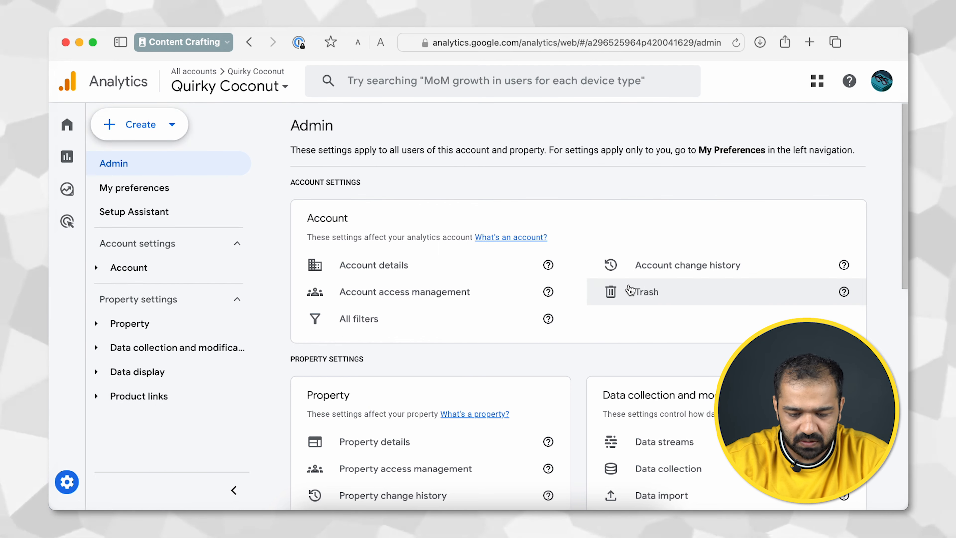
pyautogui.scroll(-3)
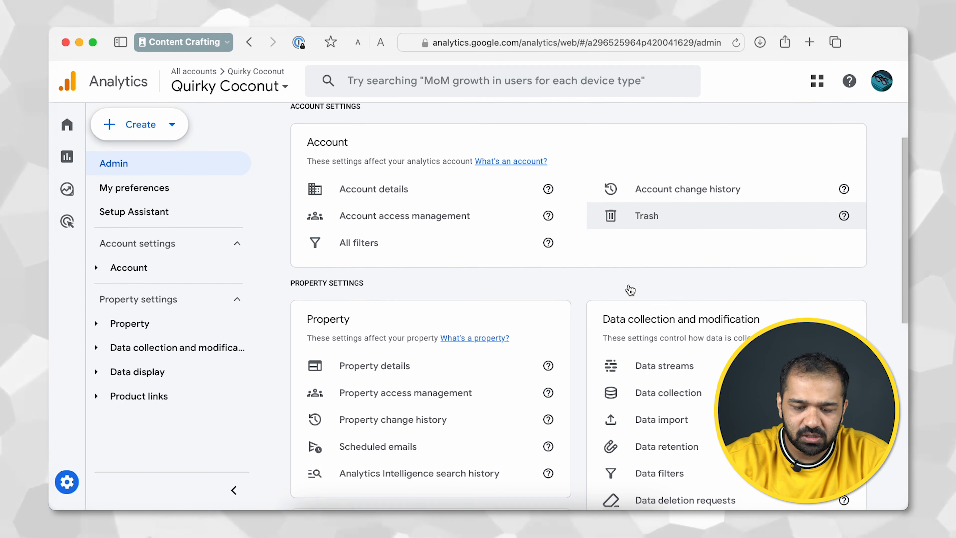
pyautogui.scroll(-3)
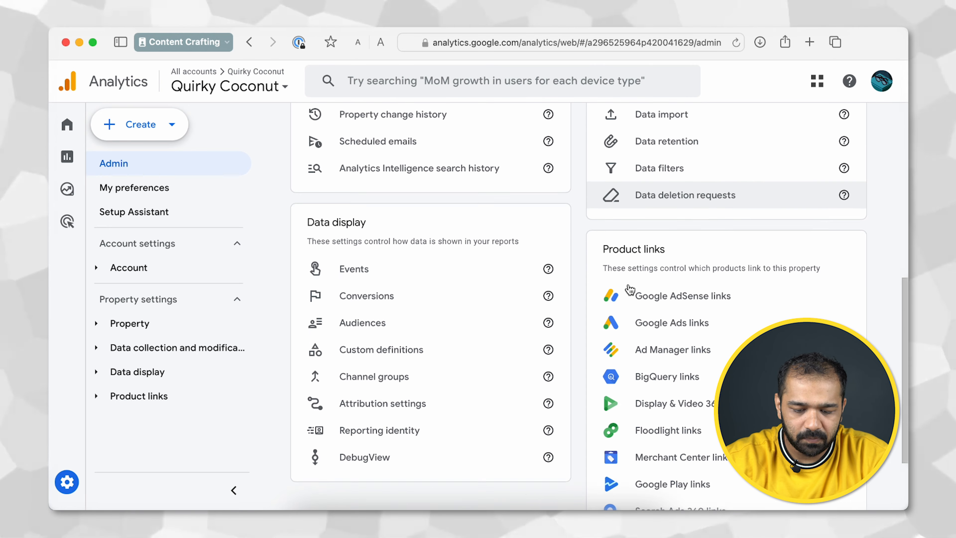
pyautogui.scroll(-3)
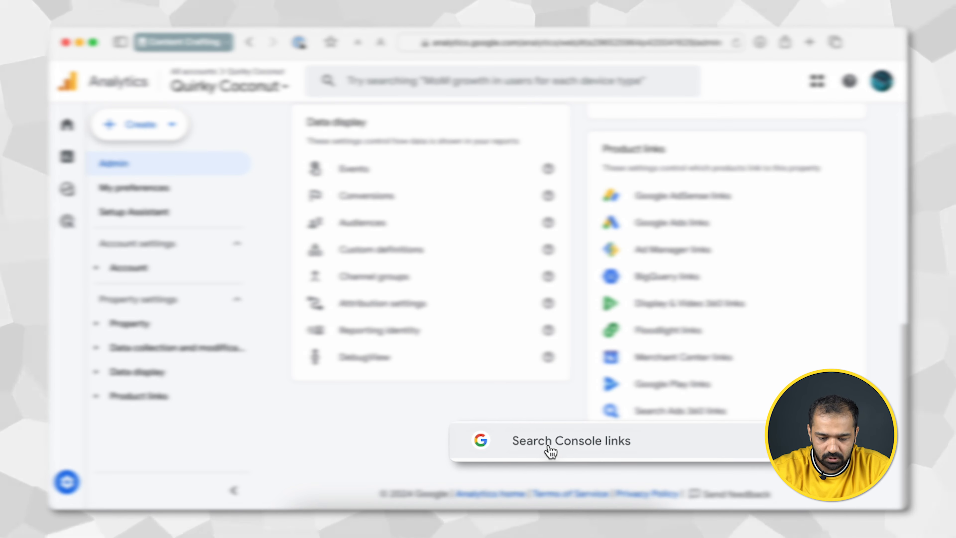
# Go to Search Console links and begin Link setup for a new Search Console property
pyautogui.click(571, 440)
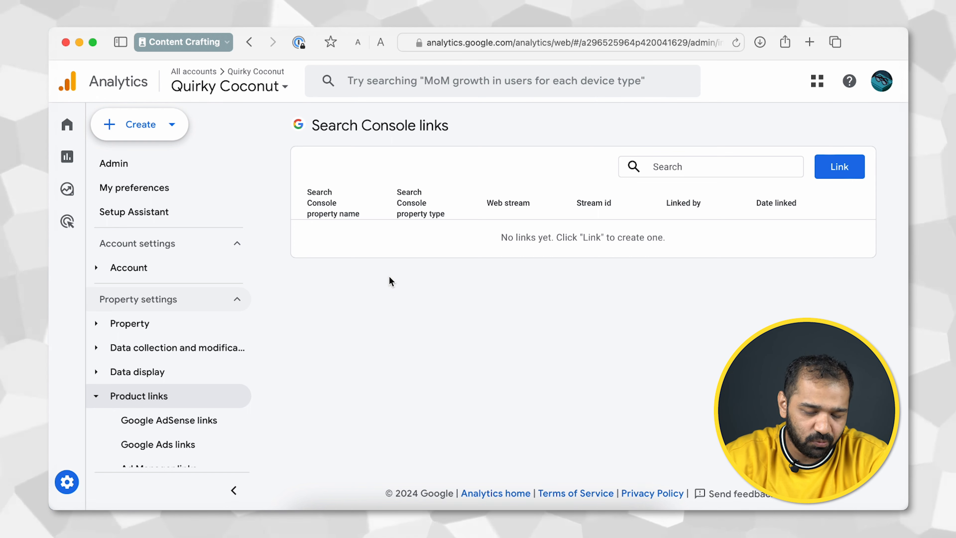
pyautogui.moveTo(556, 276)
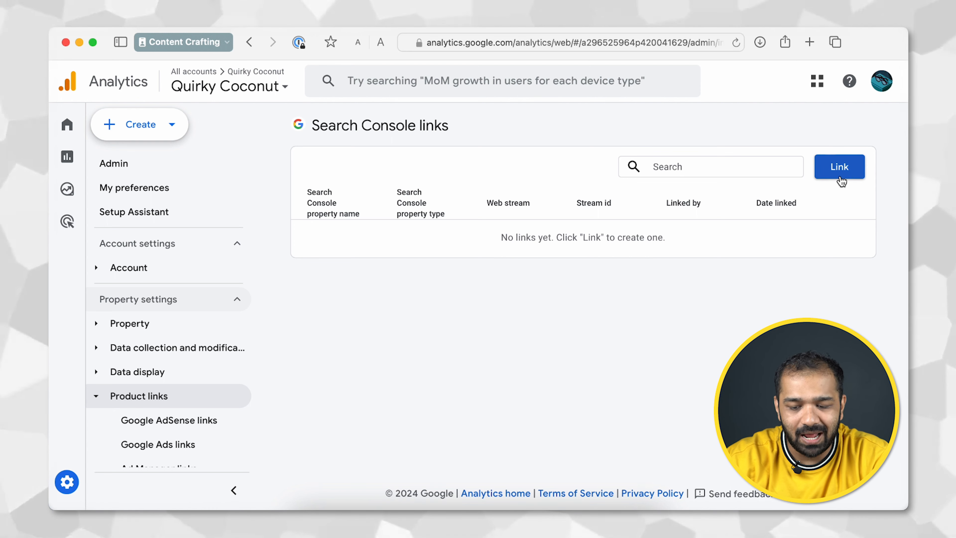
pyautogui.click(838, 166)
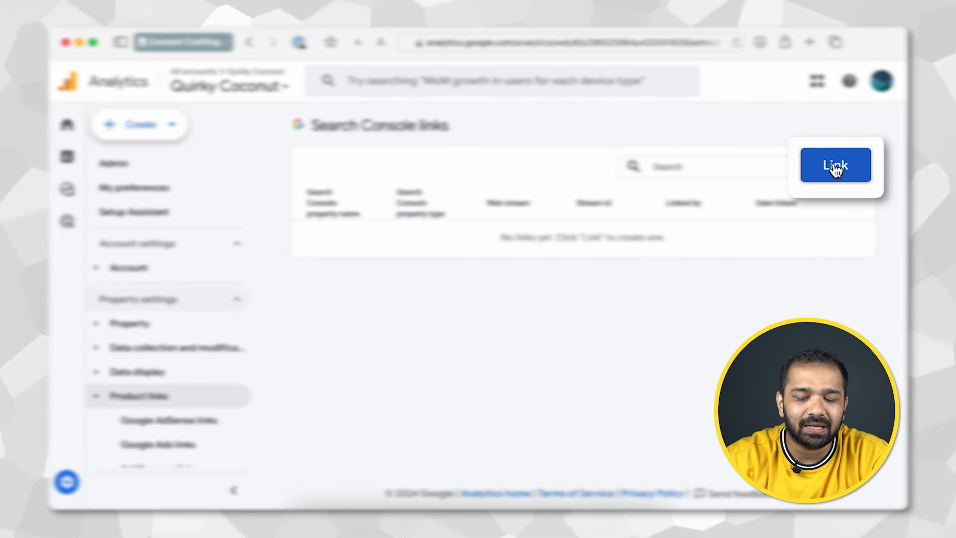
pyautogui.click(836, 165)
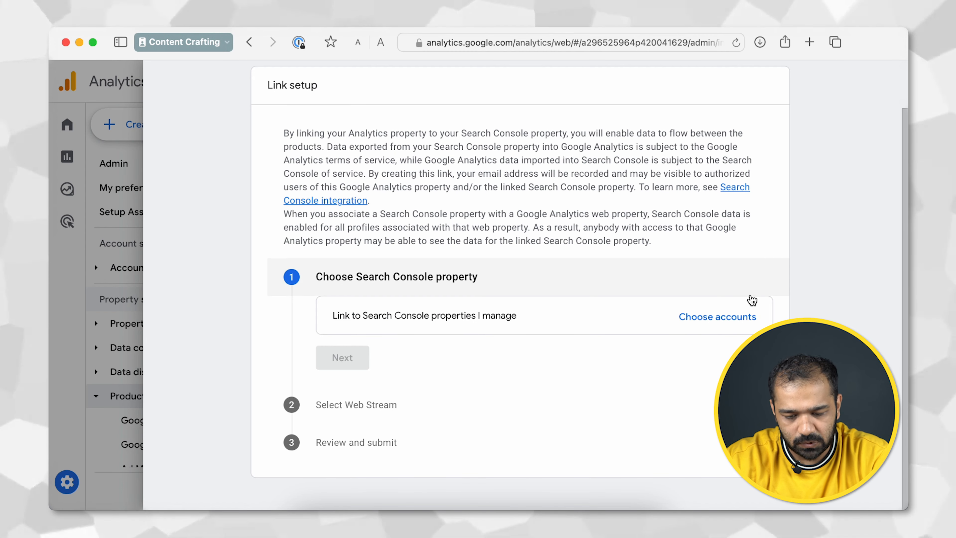
# Pick the quirkycoconut.in domain from the managed Search Console properties and confirm it
pyautogui.click(717, 317)
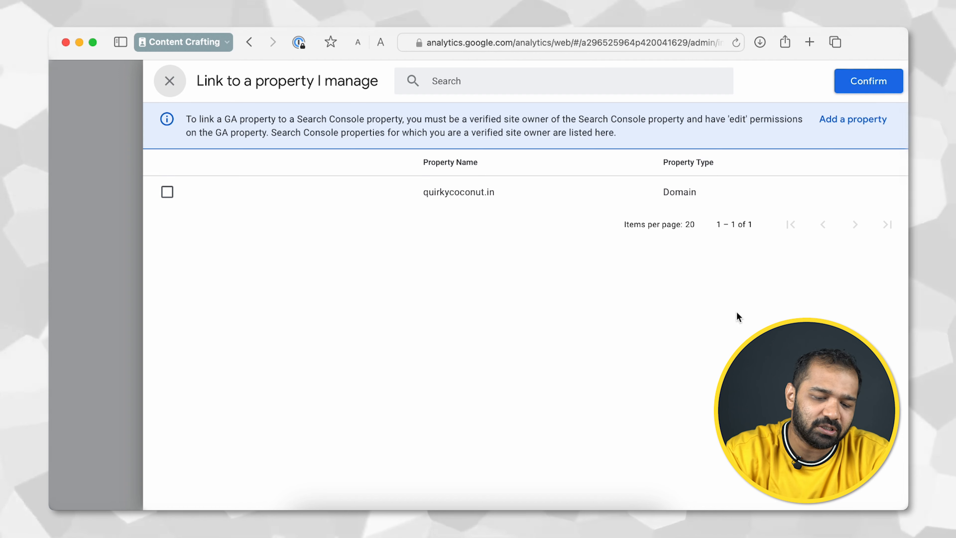
pyautogui.moveTo(461, 169)
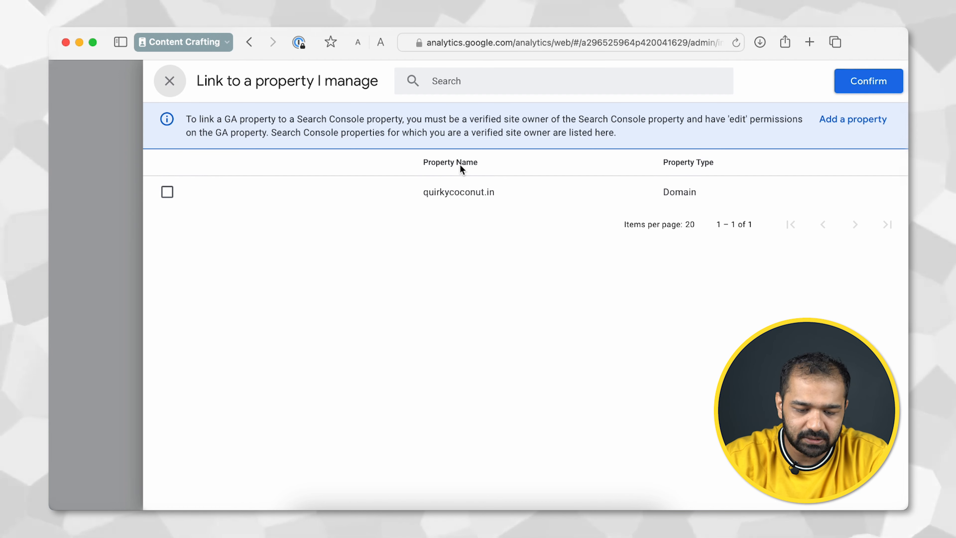
pyautogui.click(166, 191)
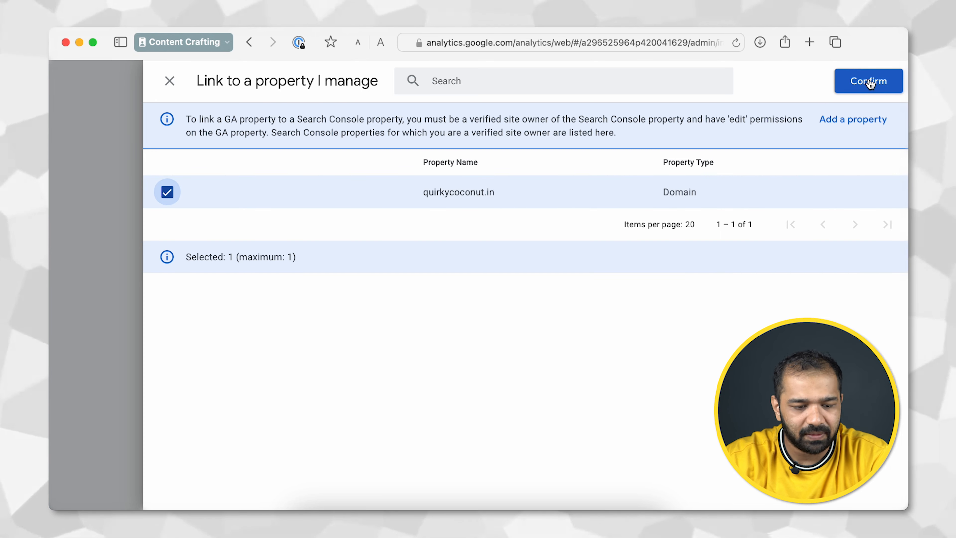
pyautogui.click(868, 80)
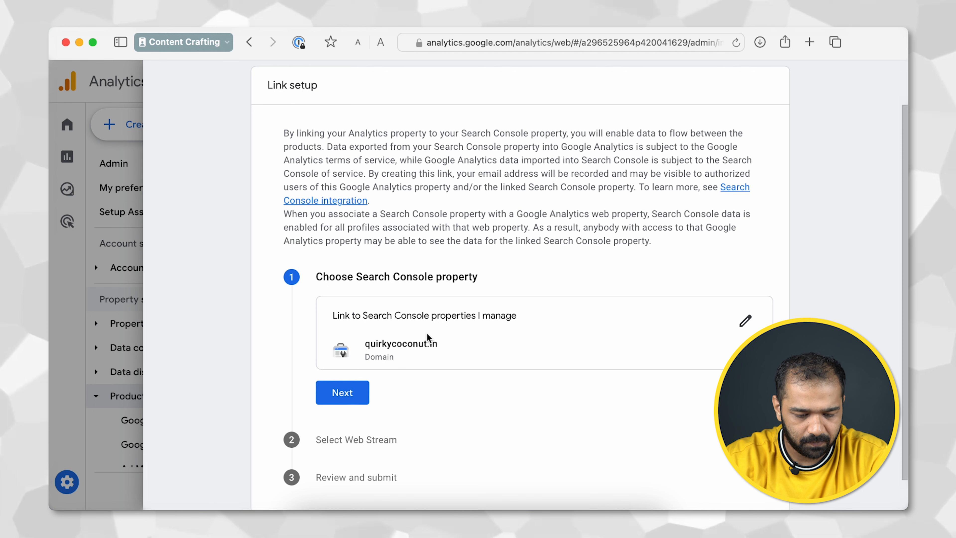
# Keep the Quirky coconut web stream, review and submit the Search Console link
pyautogui.click(342, 391)
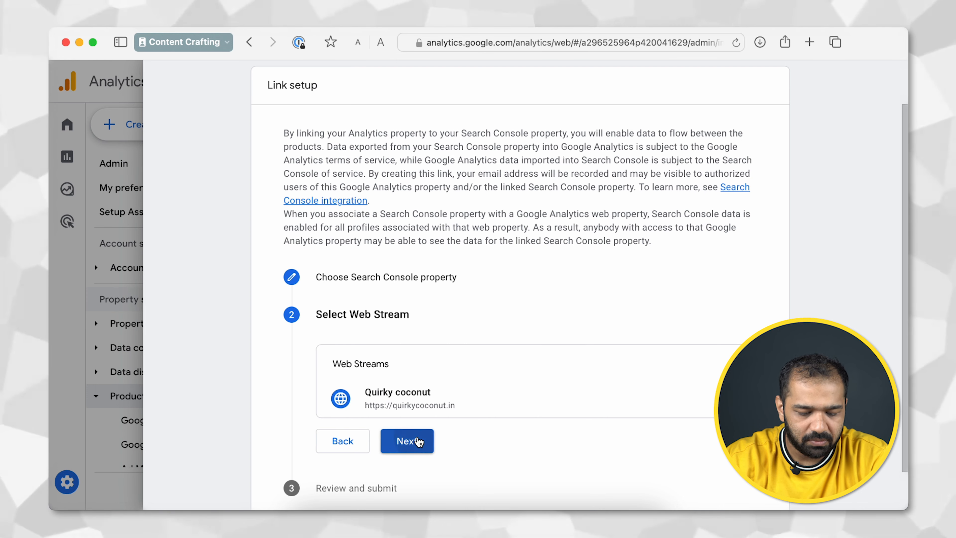
pyautogui.click(407, 440)
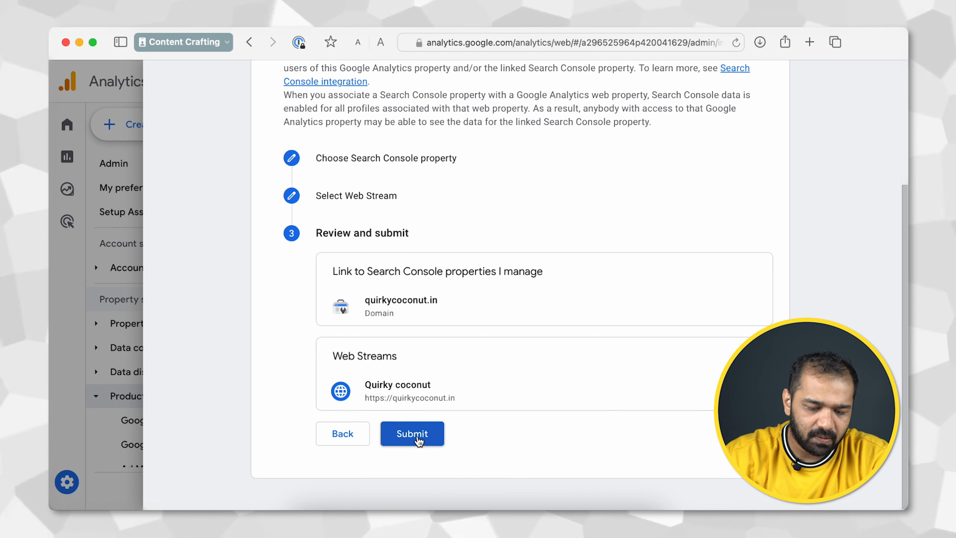
pyautogui.click(412, 434)
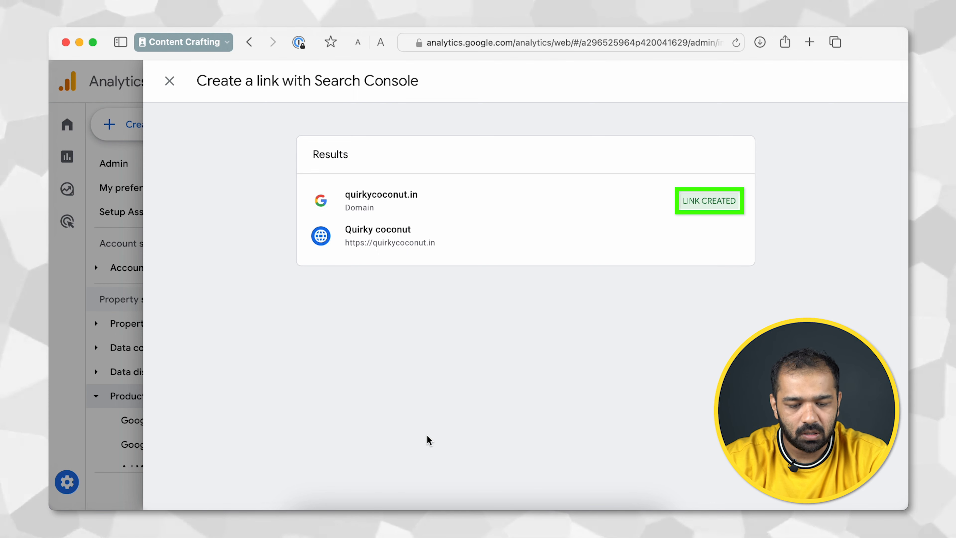
pyautogui.moveTo(718, 195)
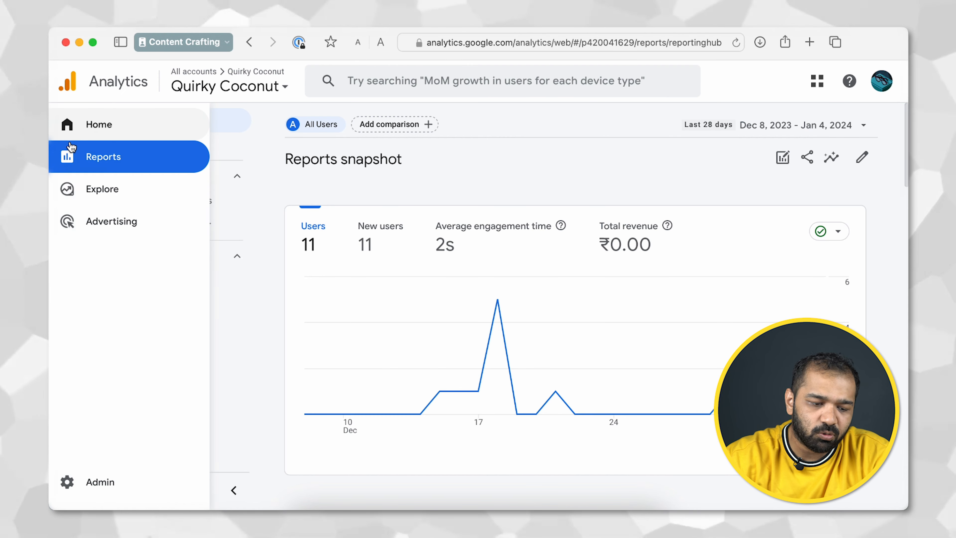
# Go to Reports > Library, dismiss the navigation tip and page through the Collections carousel
pyautogui.click(103, 156)
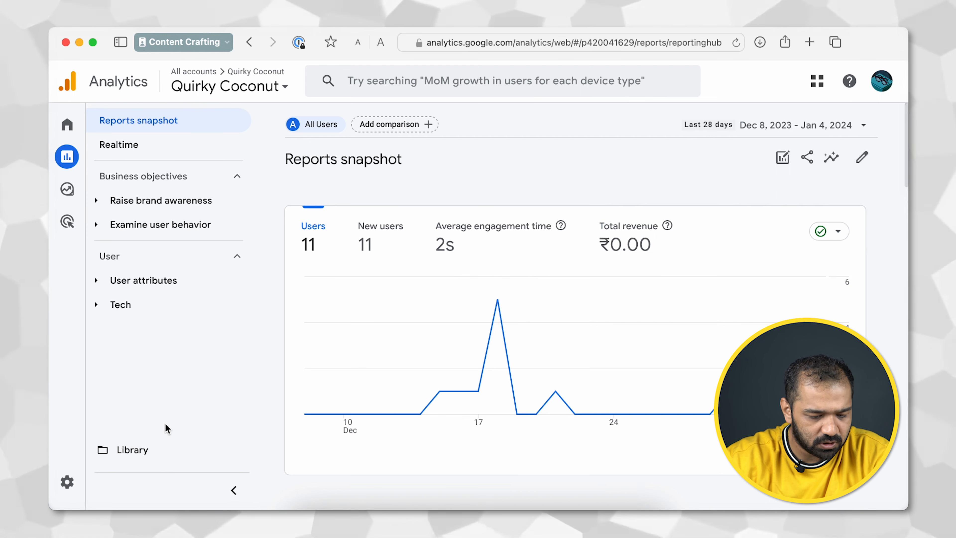
pyautogui.moveTo(138, 454)
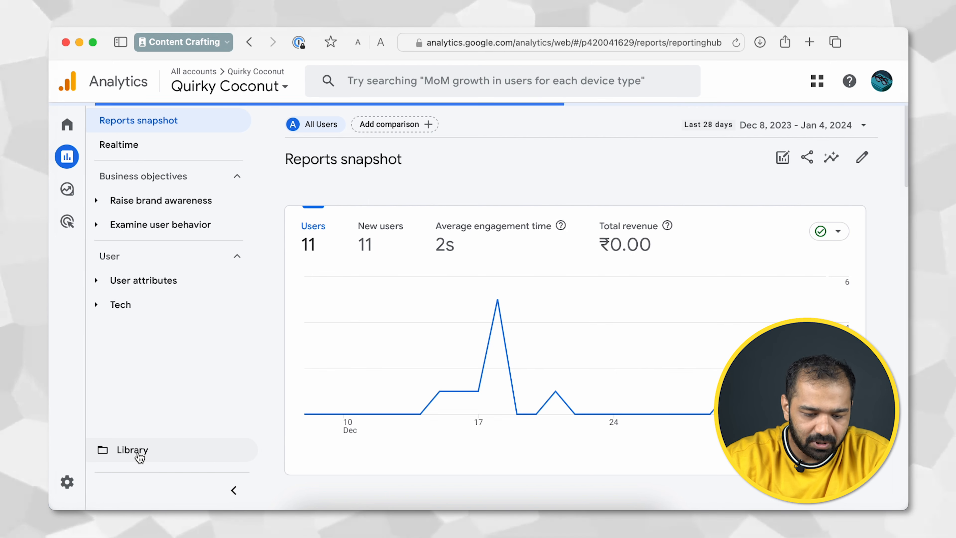
pyautogui.click(132, 450)
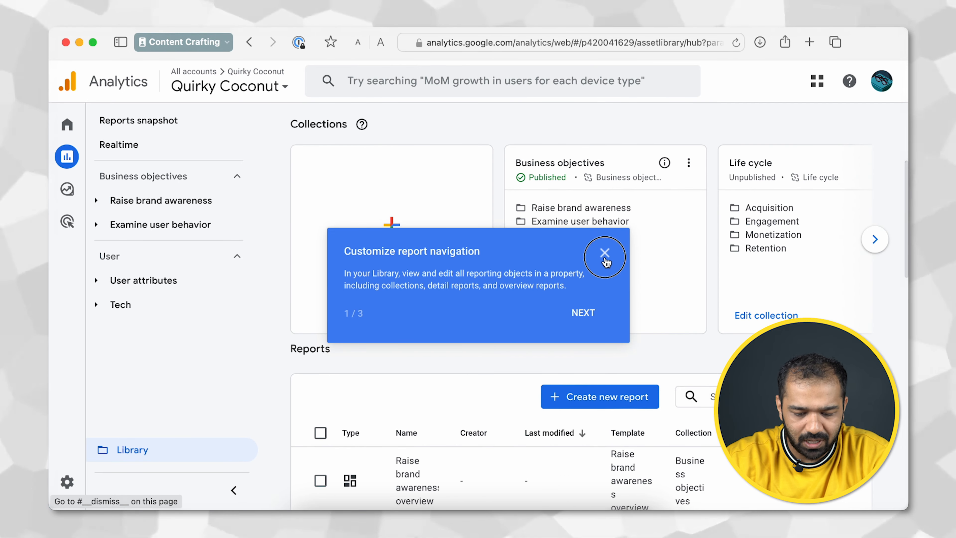
pyautogui.click(604, 252)
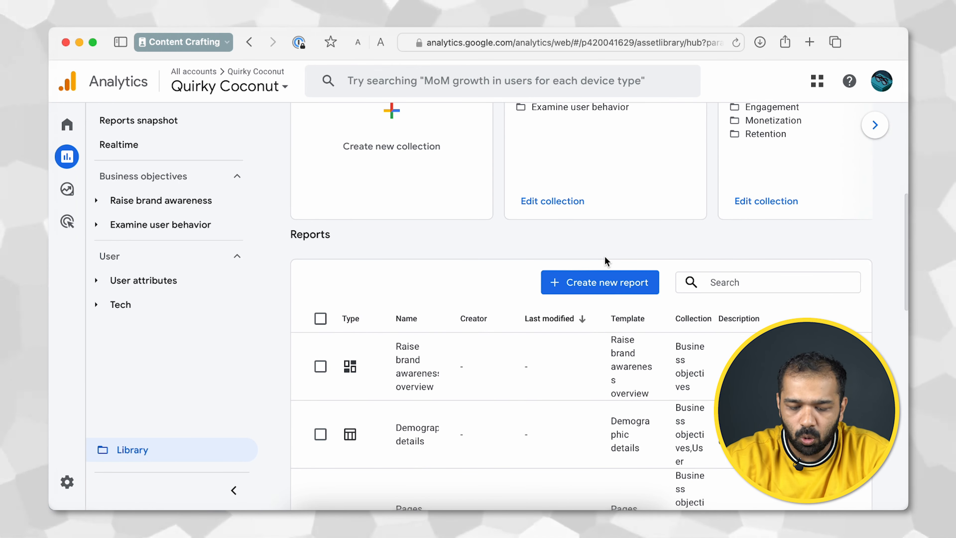
pyautogui.scroll(-3)
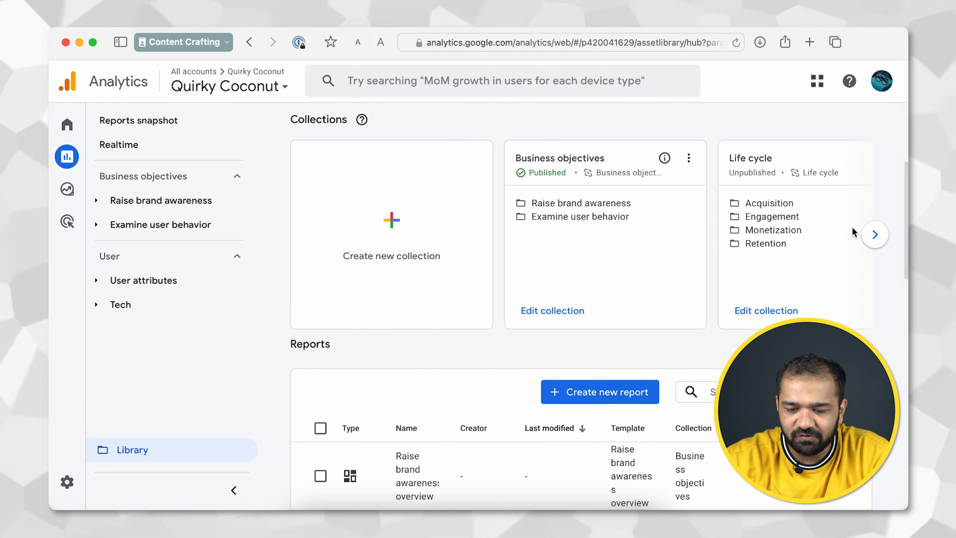
pyautogui.click(874, 234)
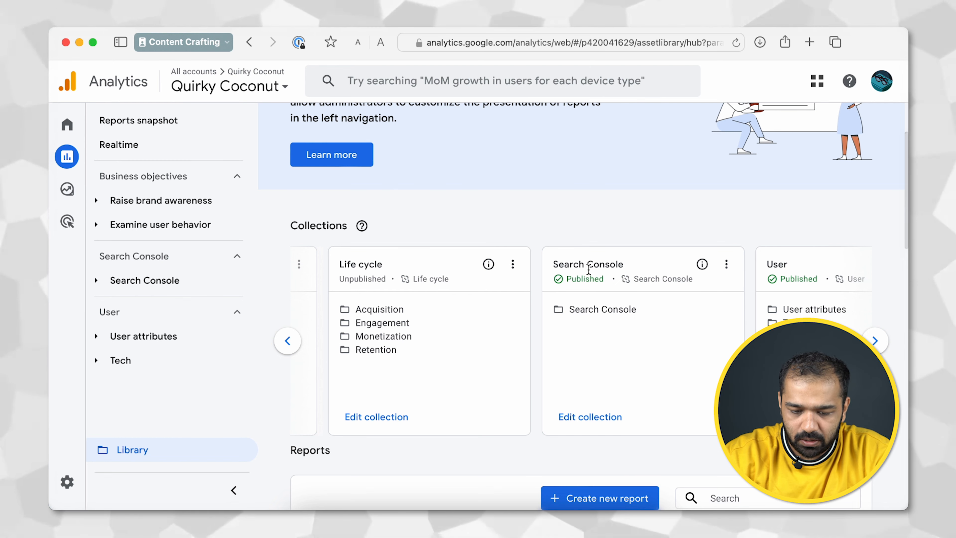
pyautogui.moveTo(726, 264)
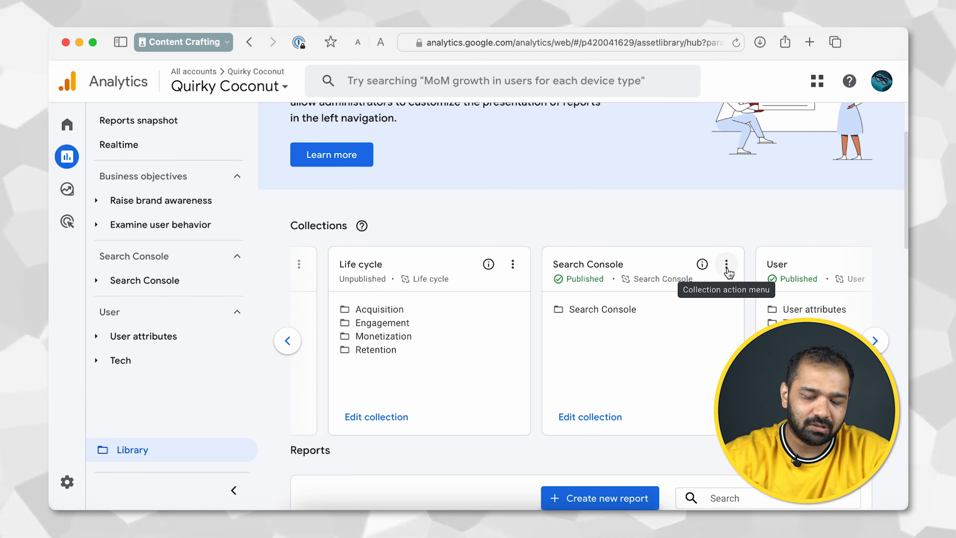
# Publish the Search Console collection and expand its section in the reports navigation
pyautogui.click(725, 264)
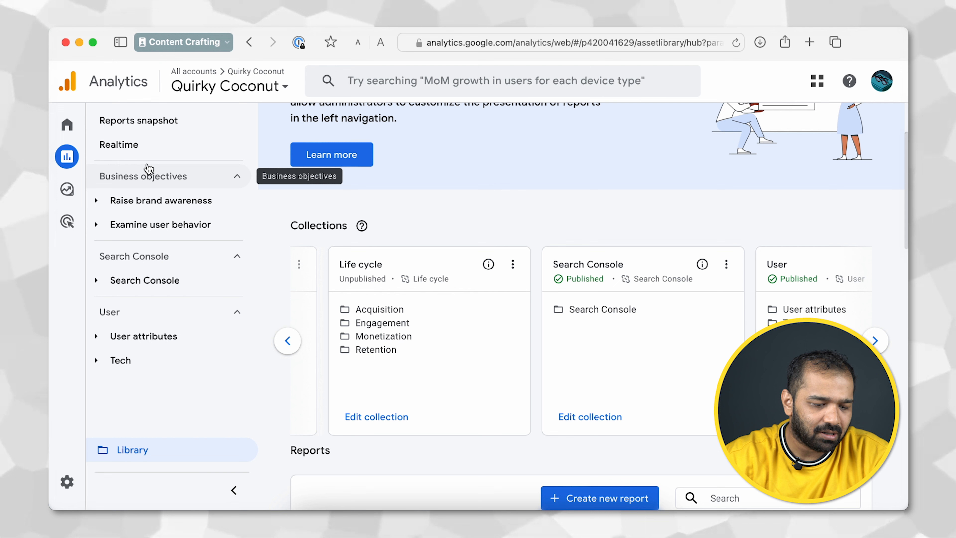
pyautogui.click(144, 280)
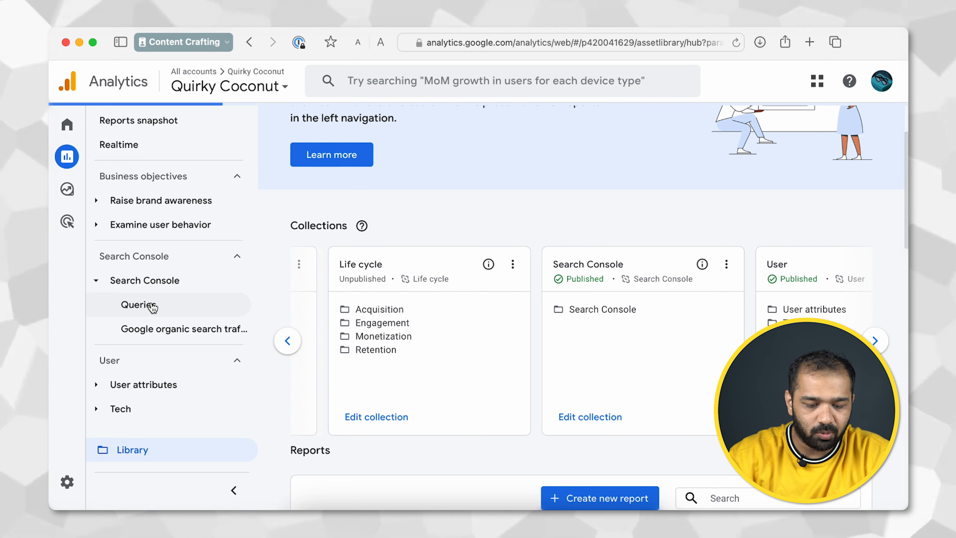
# Review the Queries report, which has no data, glancing at the organic search traffic report
pyautogui.click(139, 304)
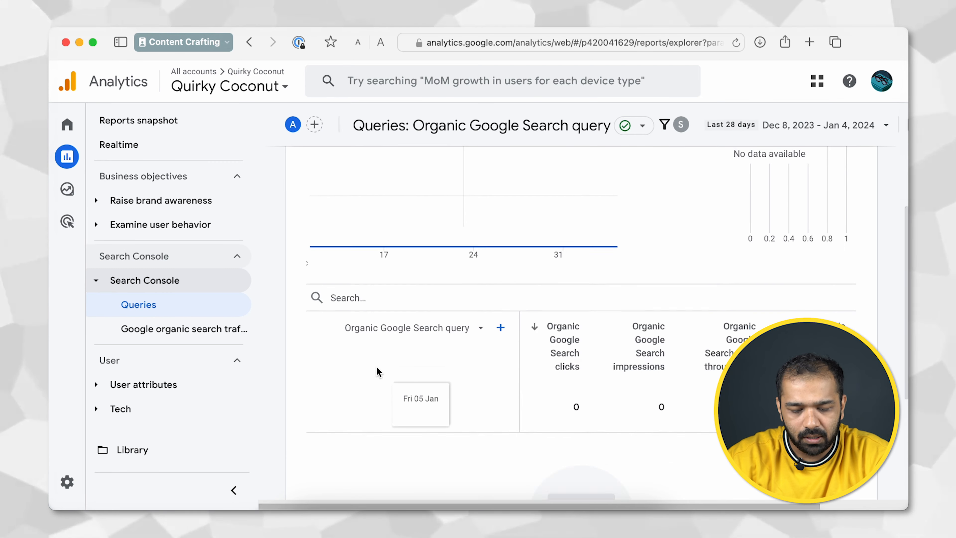
pyautogui.scroll(-3)
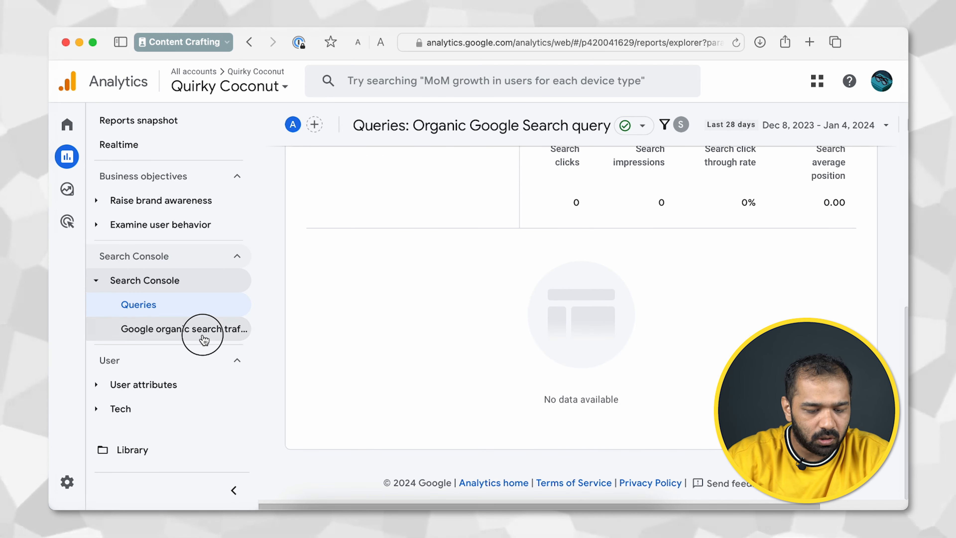
pyautogui.click(183, 328)
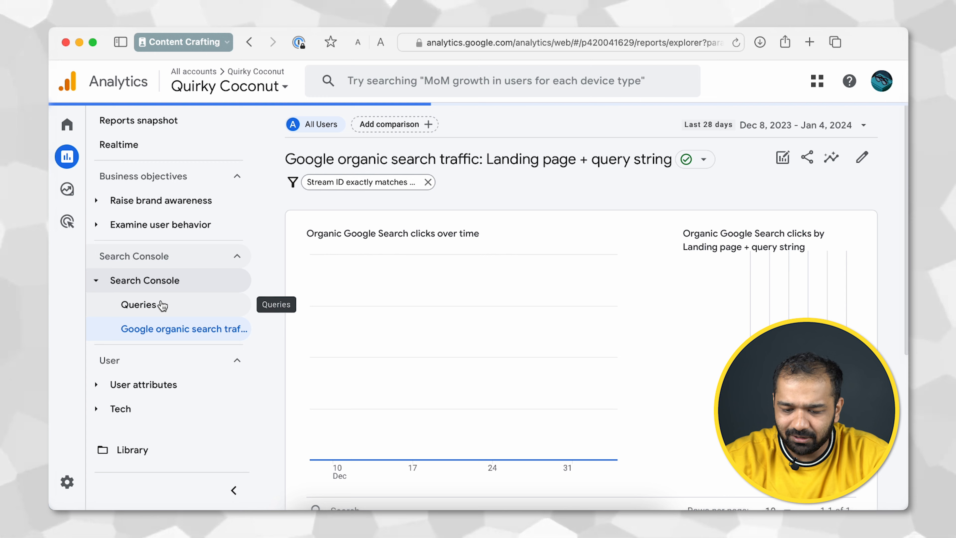
pyautogui.click(138, 305)
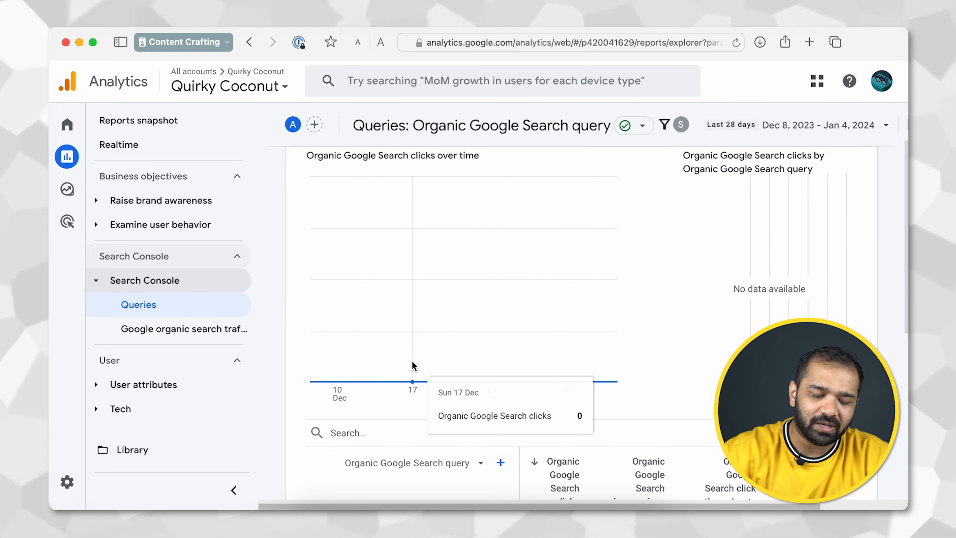
pyautogui.scroll(-3)
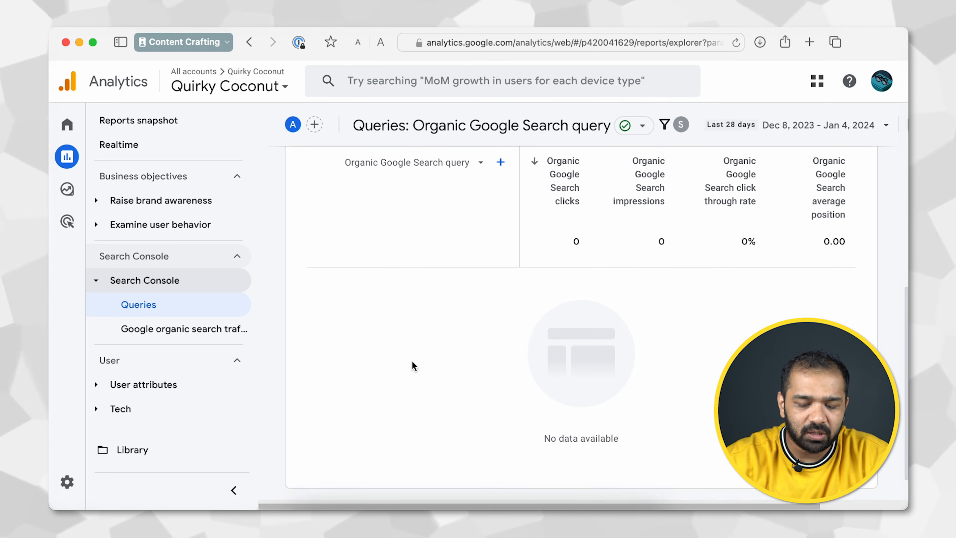
pyautogui.scroll(-3)
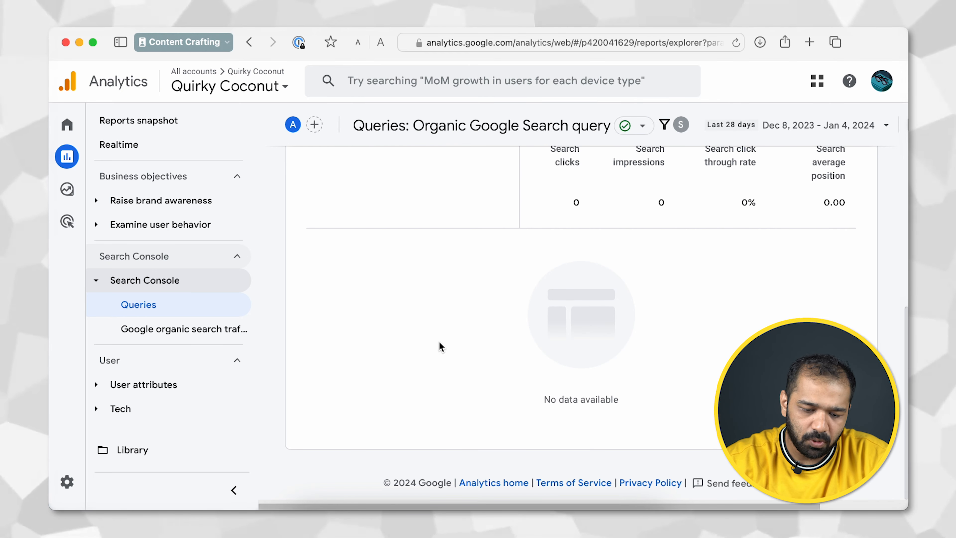
pyautogui.scroll(-3)
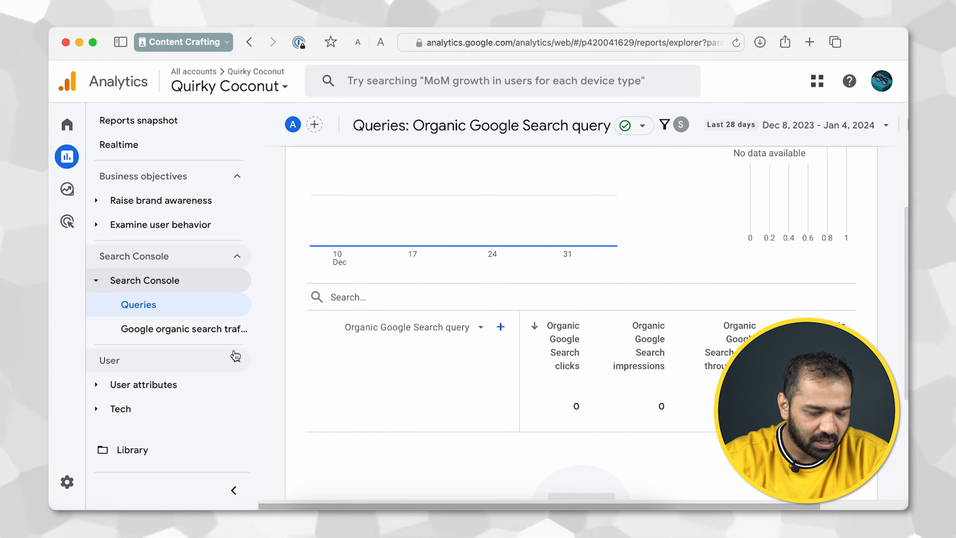
# Review the Google organic search traffic report showing one landing page with an impression
pyautogui.click(185, 329)
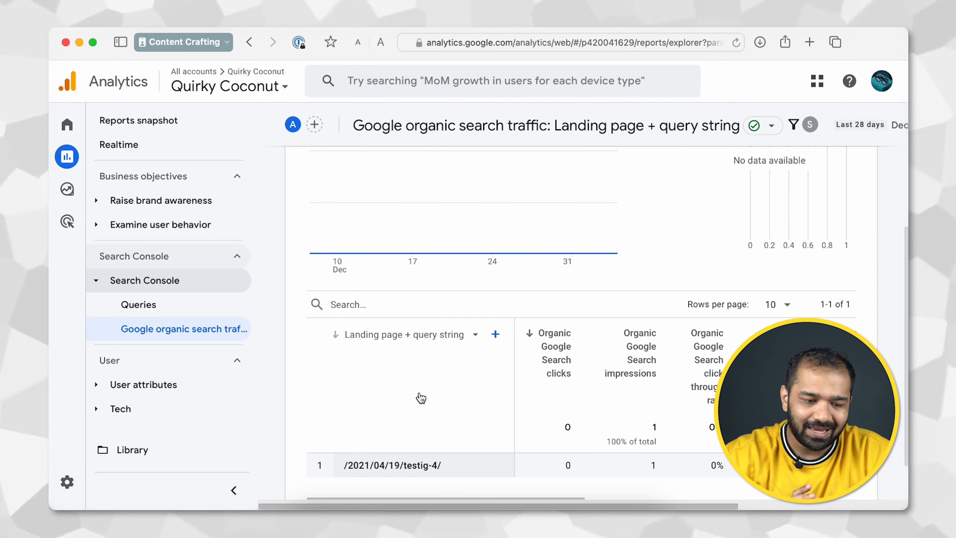
pyautogui.click(138, 120)
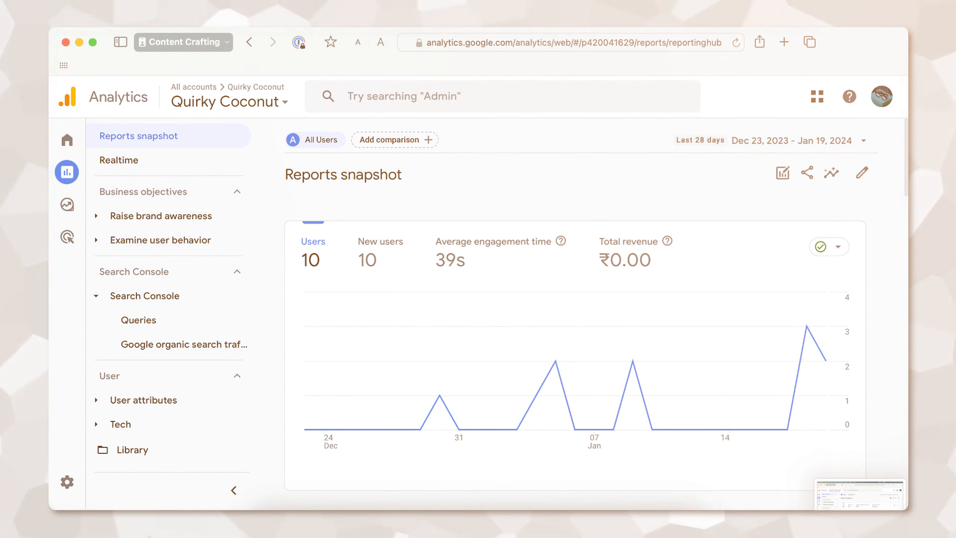